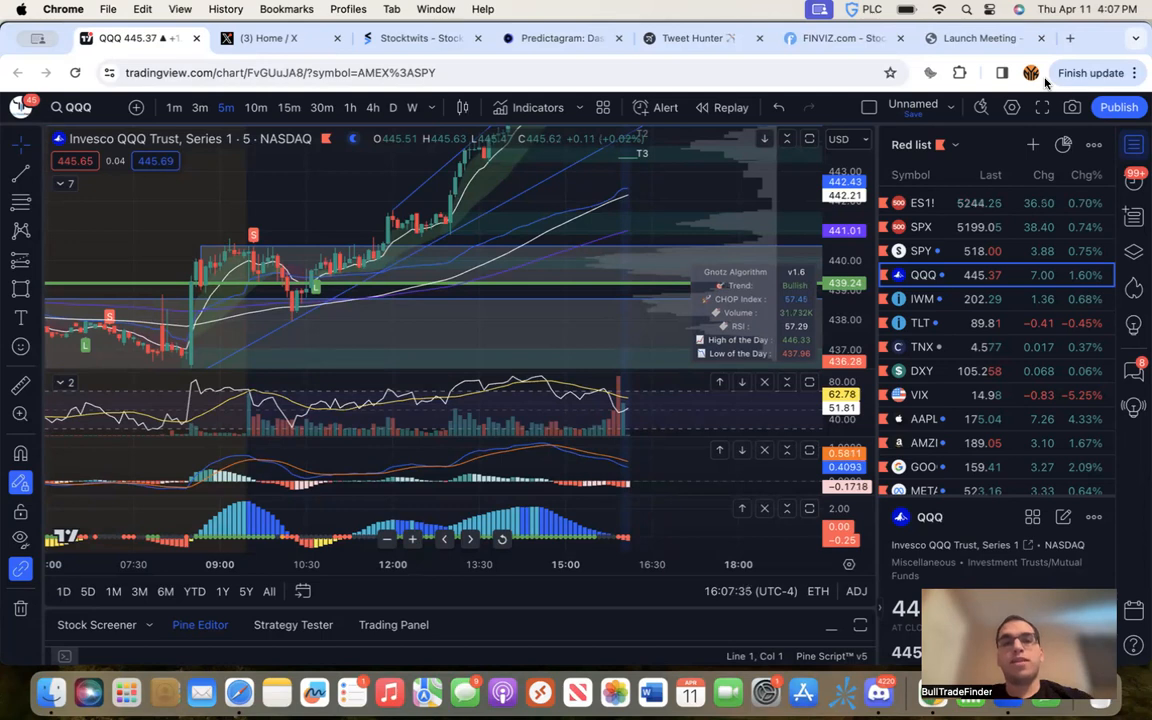
mouse_move(277, 258)
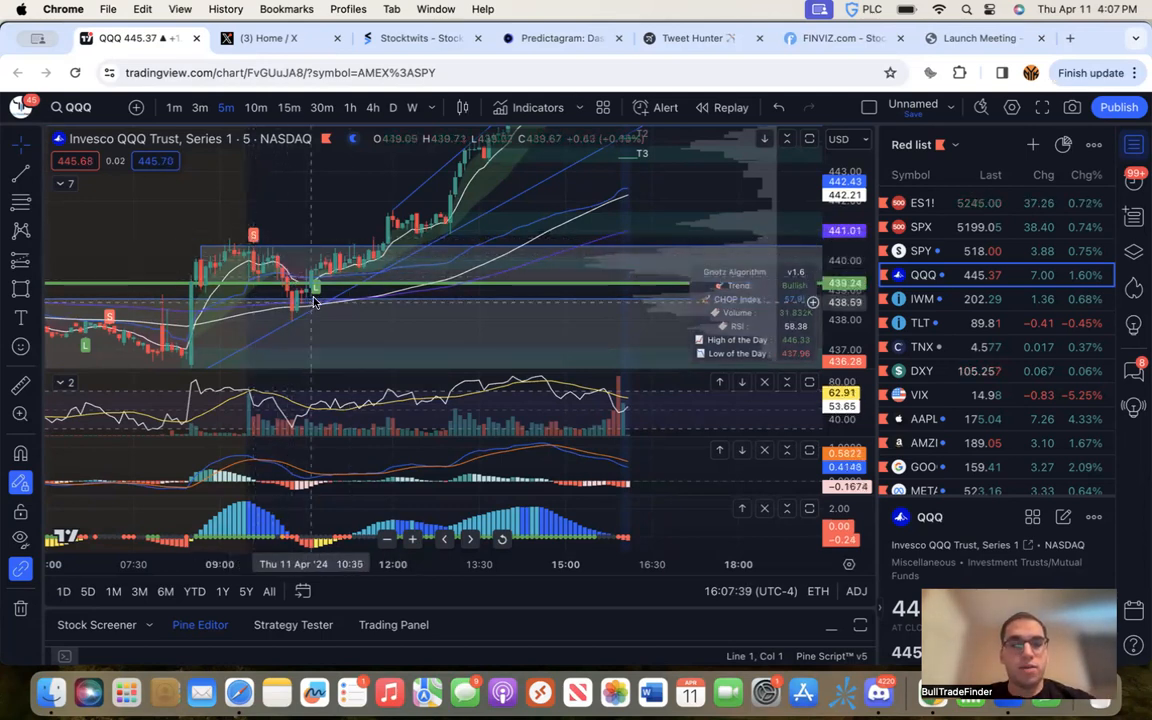
mouse_move(290, 218)
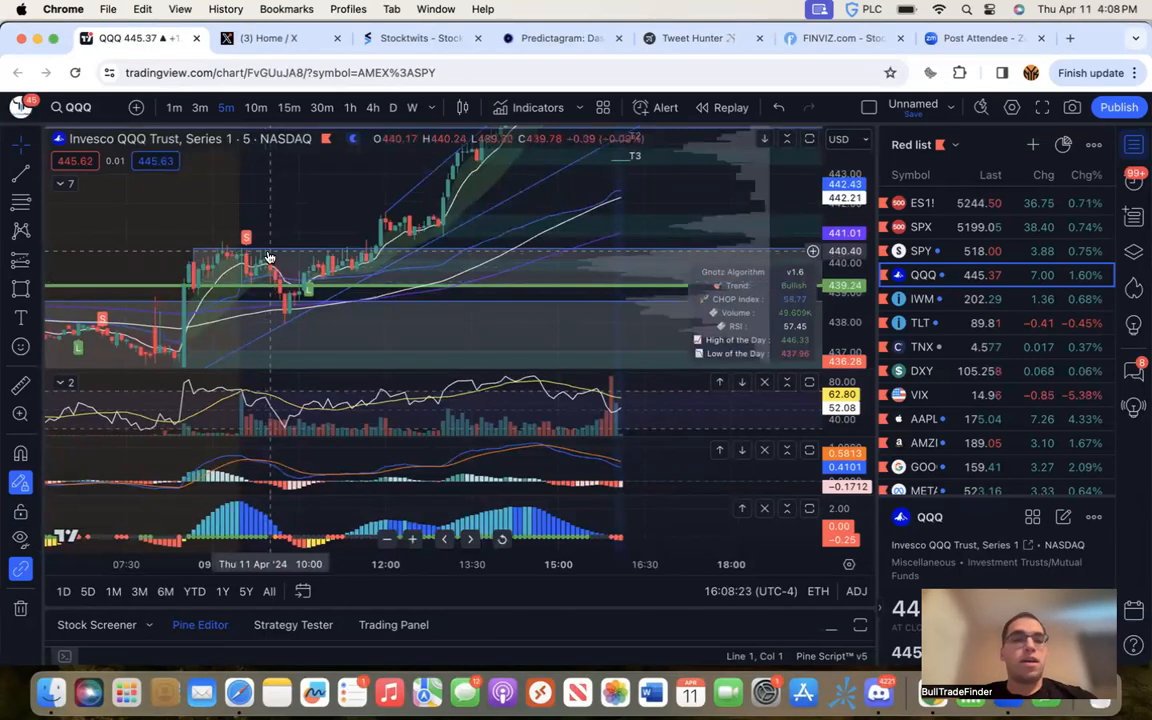
mouse_move(299, 321)
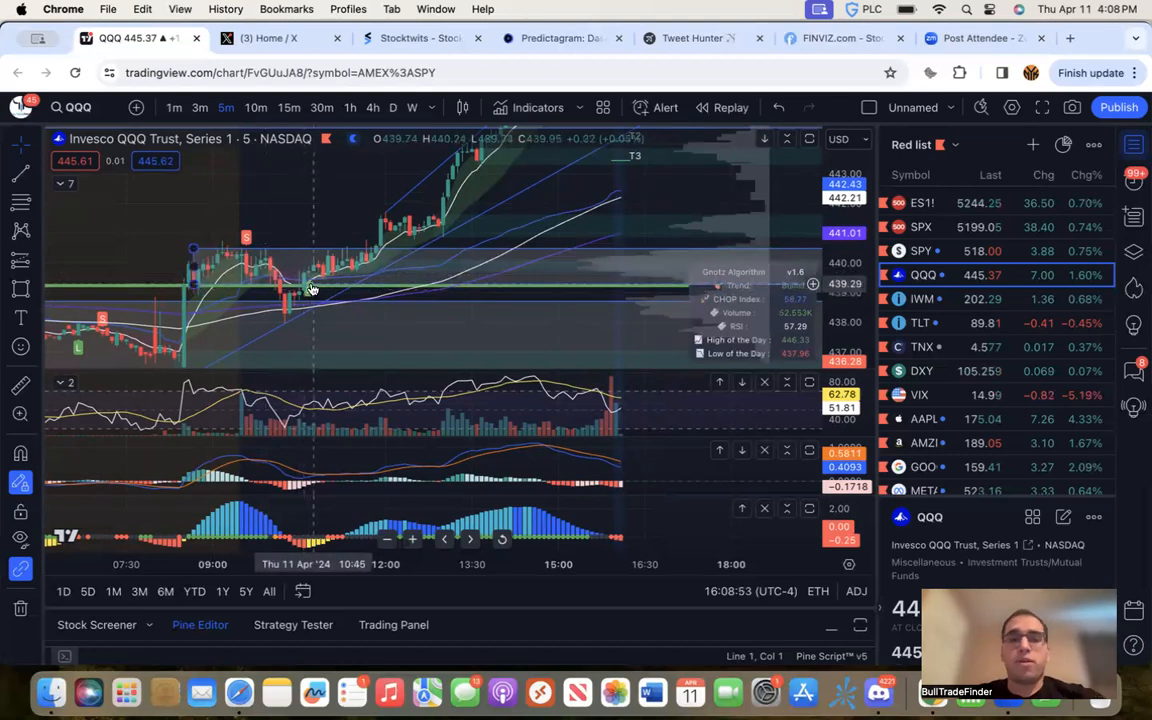
mouse_move(307, 290)
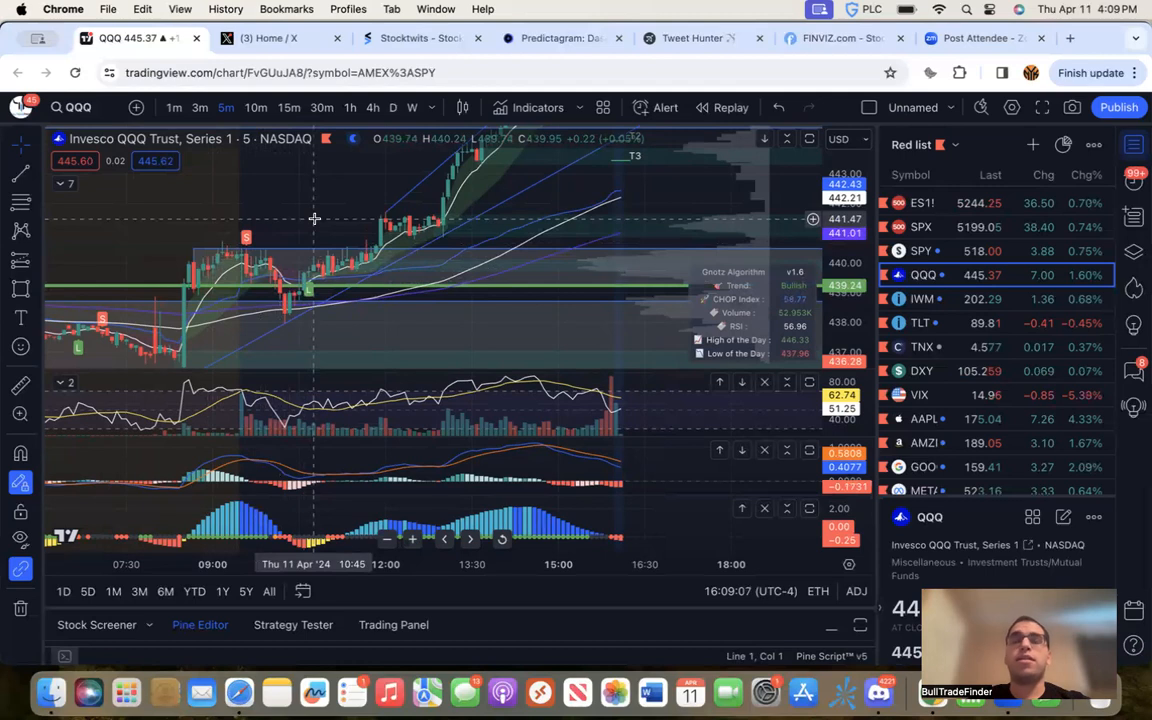
mouse_move(210, 265)
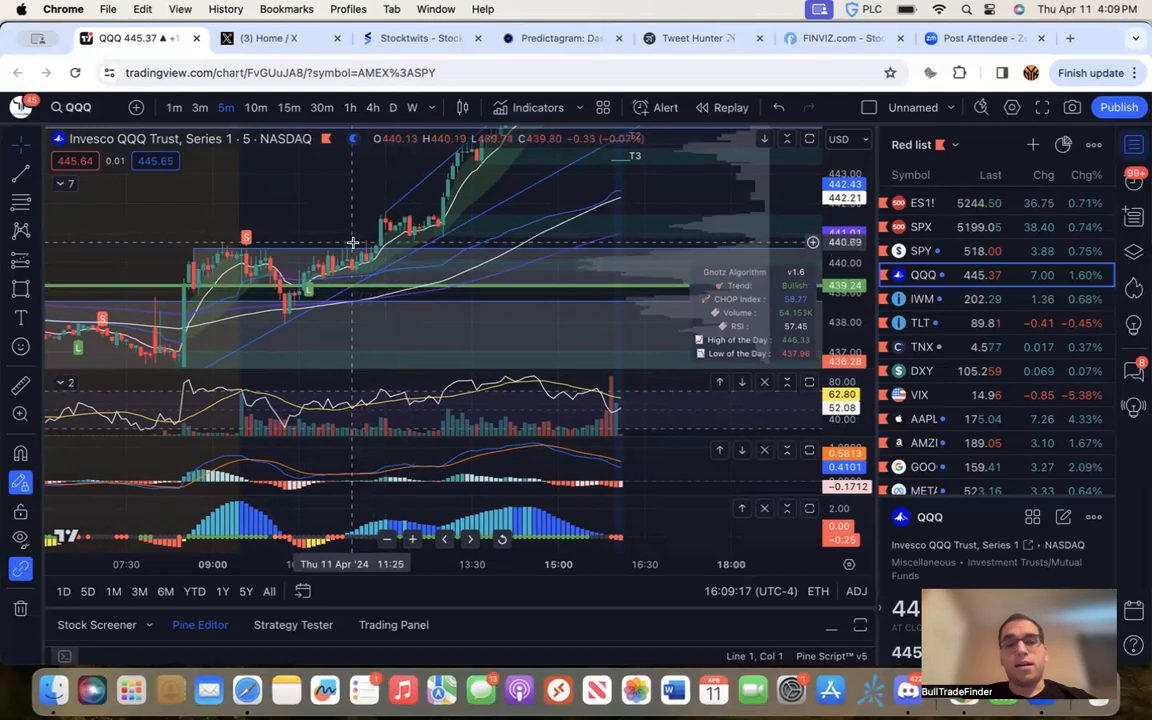
mouse_move(388, 248)
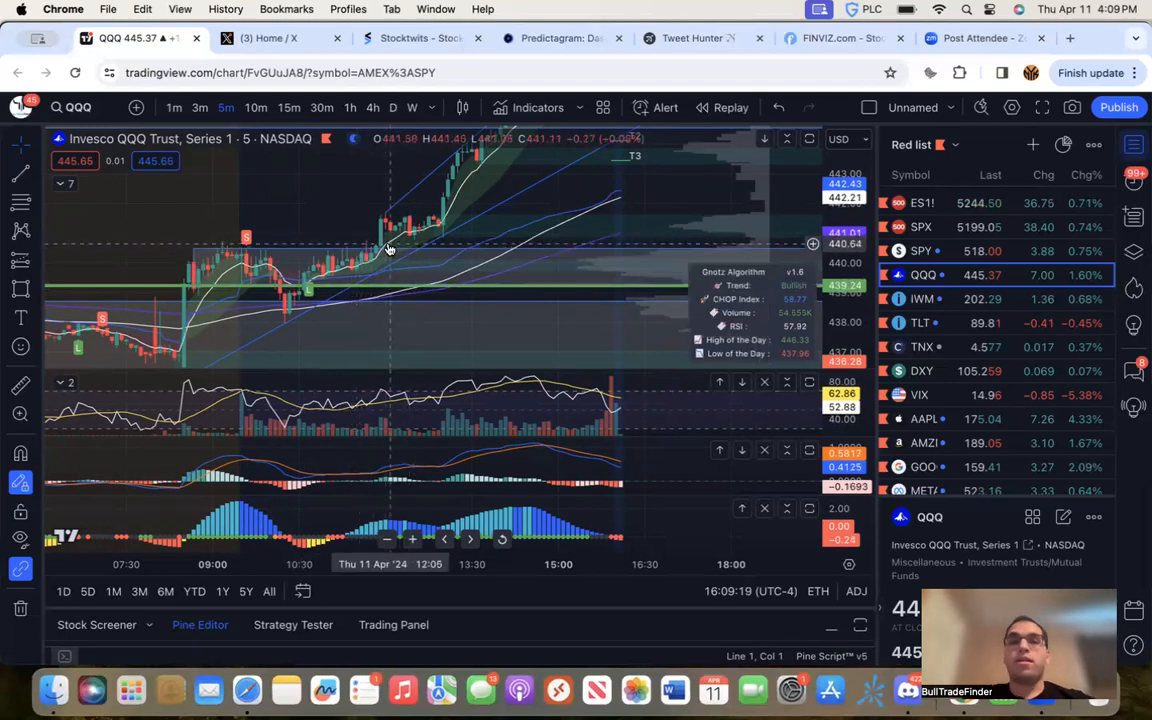